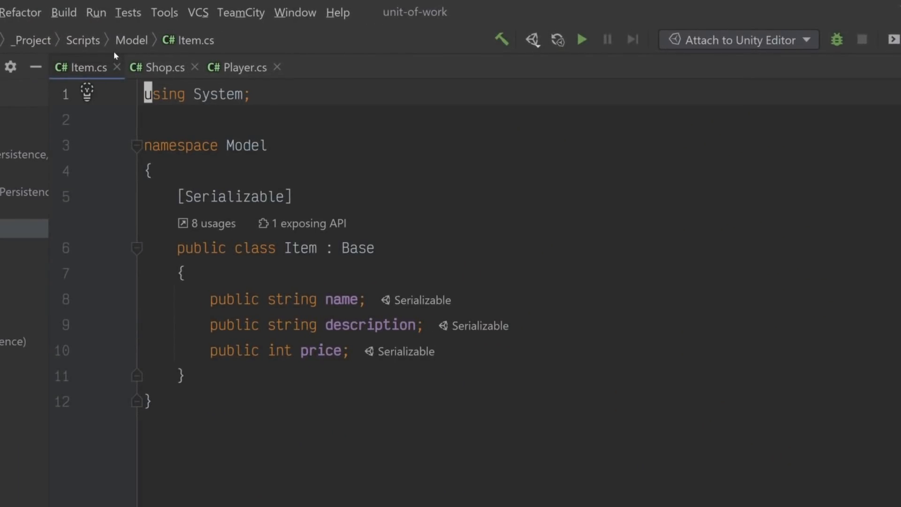
mouse_move(157, 68)
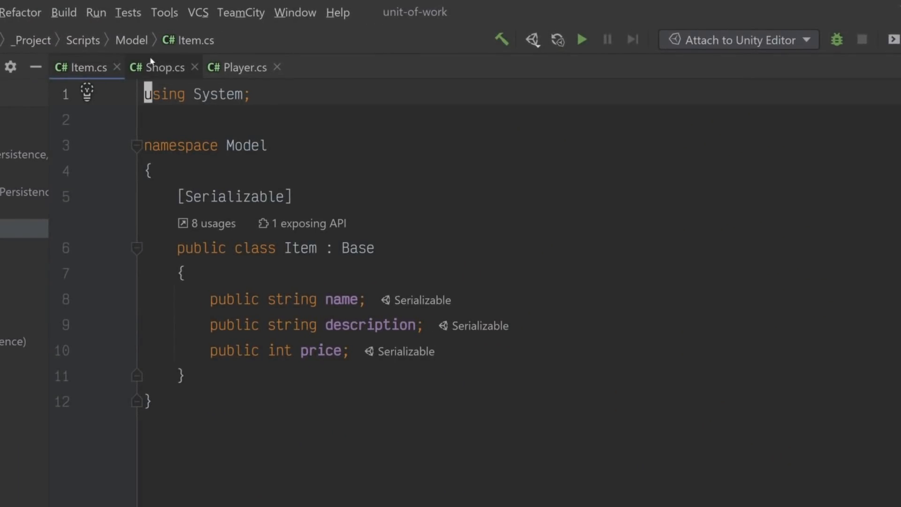
Switch to the Shop model class showing its name, gold and products fields.
click(157, 67)
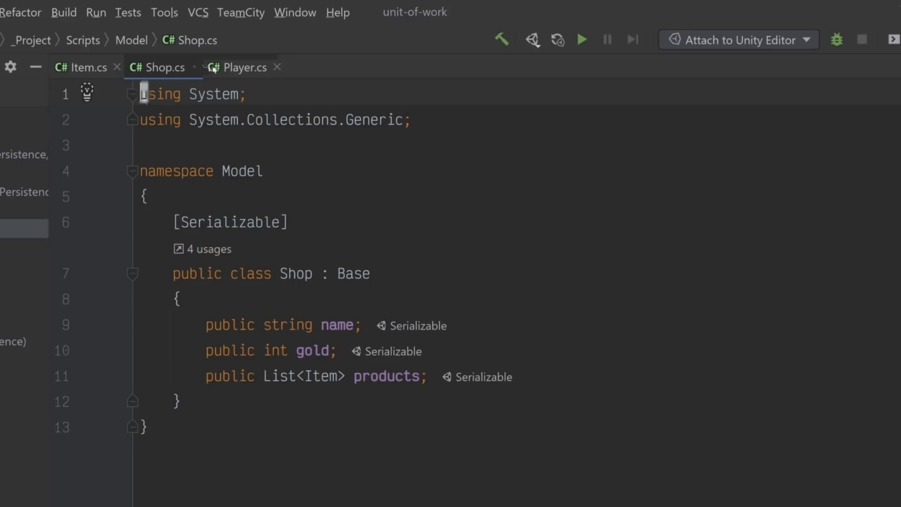
Switch to the Player model class to review its fields.
click(241, 67)
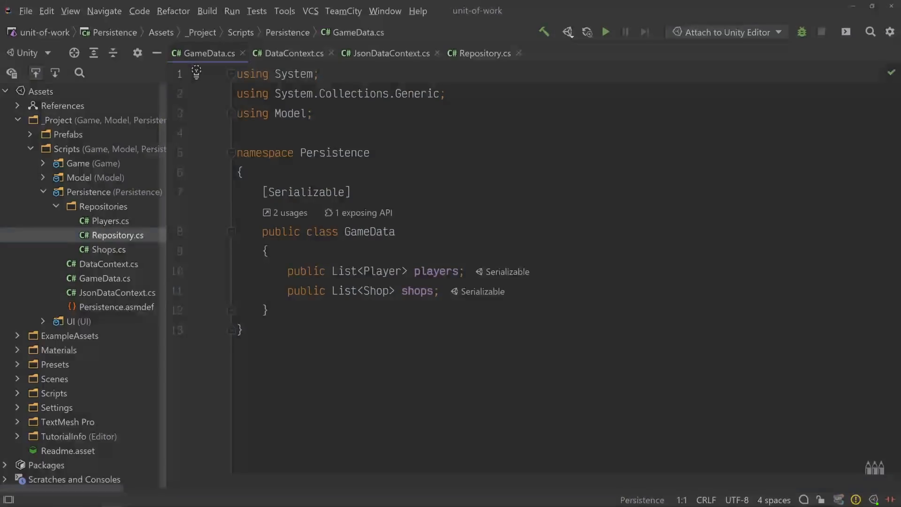
Review DataContext's abstract Load and Save and its Set<T> returning players or shops.
click(288, 53)
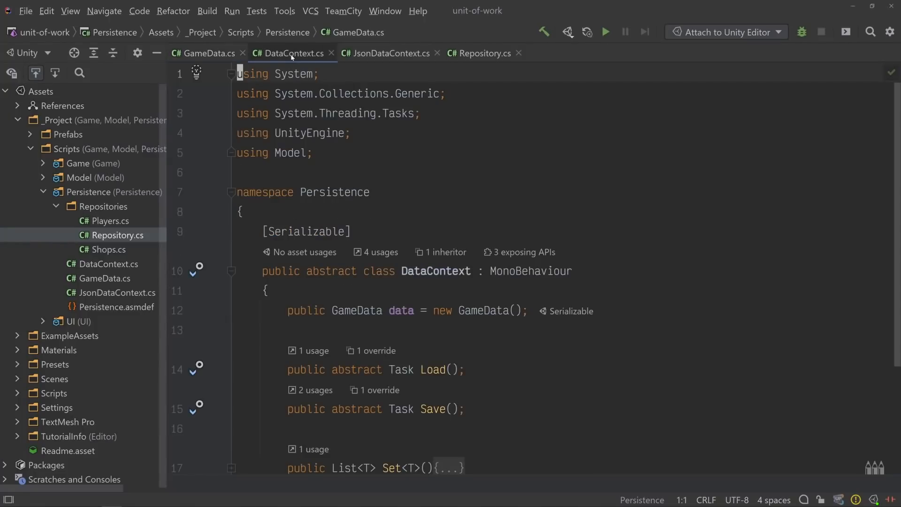
scroll(down, 3)
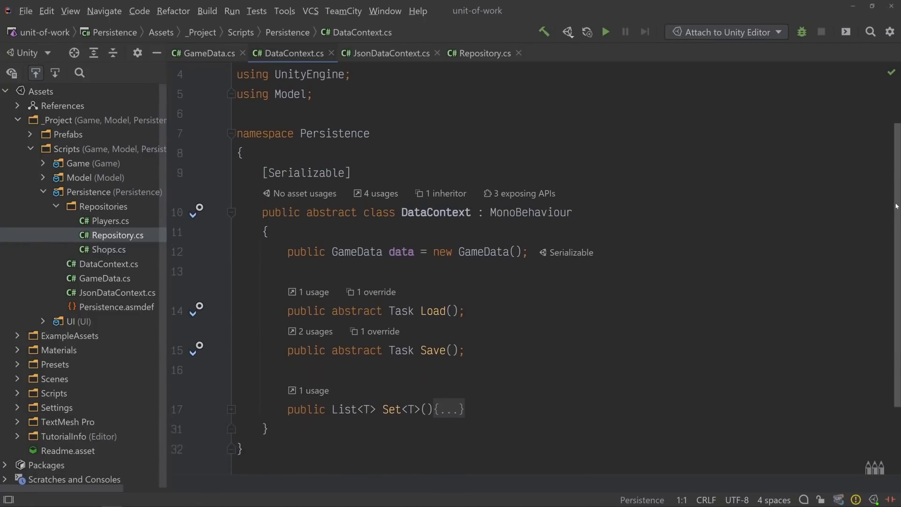
scroll(down, 3)
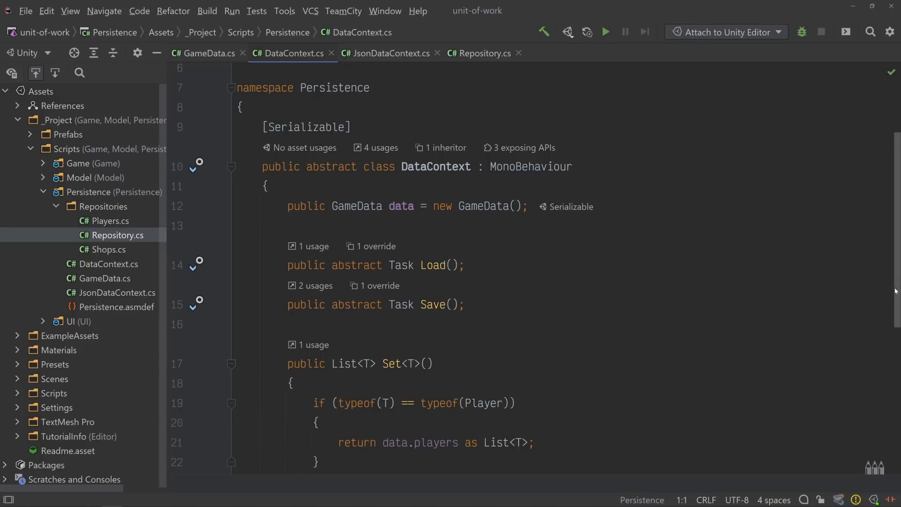
scroll(down, 3)
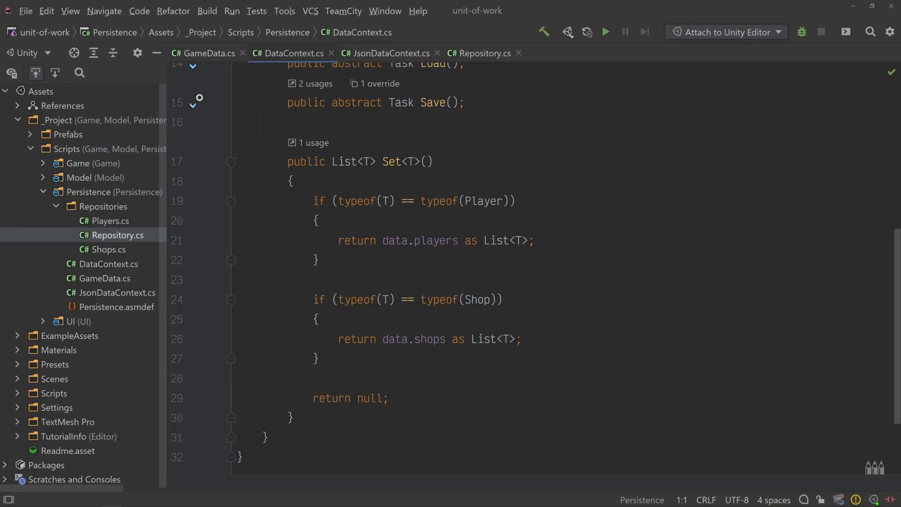
Review JsonDataContext's file name field and async JSON Load and Save overrides.
click(391, 52)
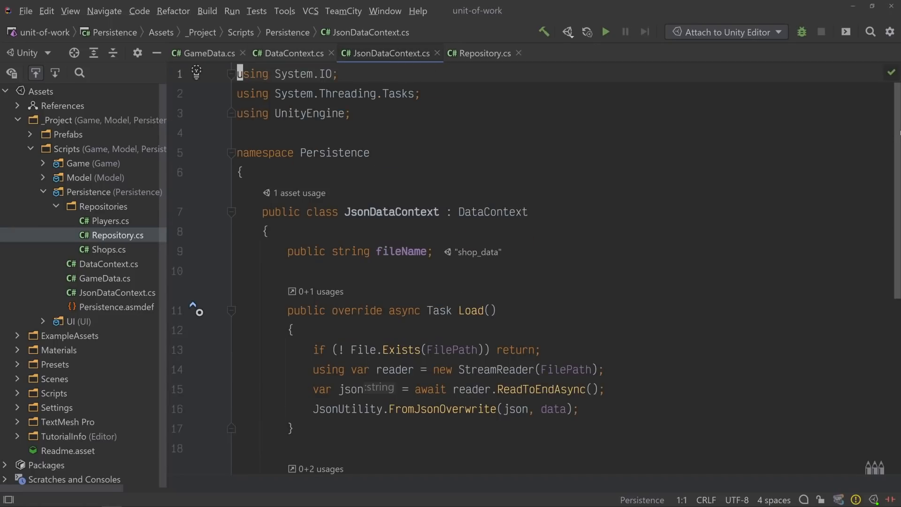
scroll(down, 3)
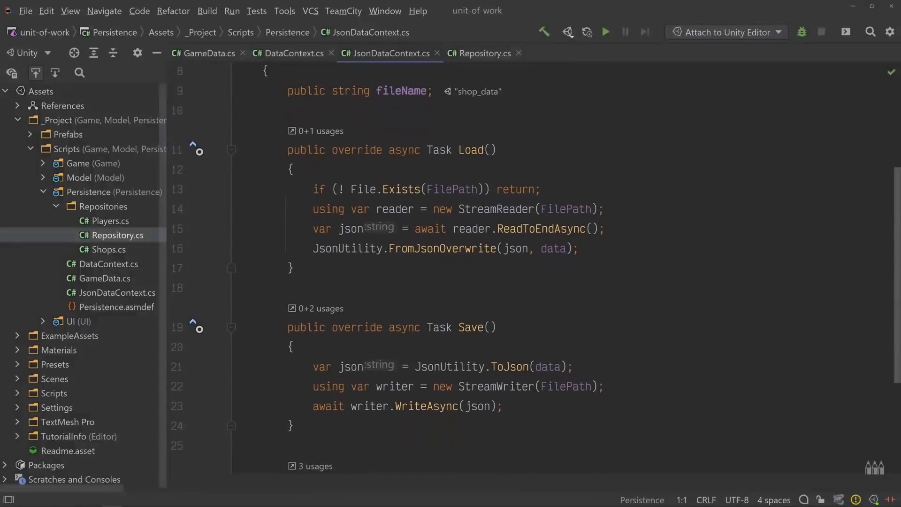
scroll(up, 3)
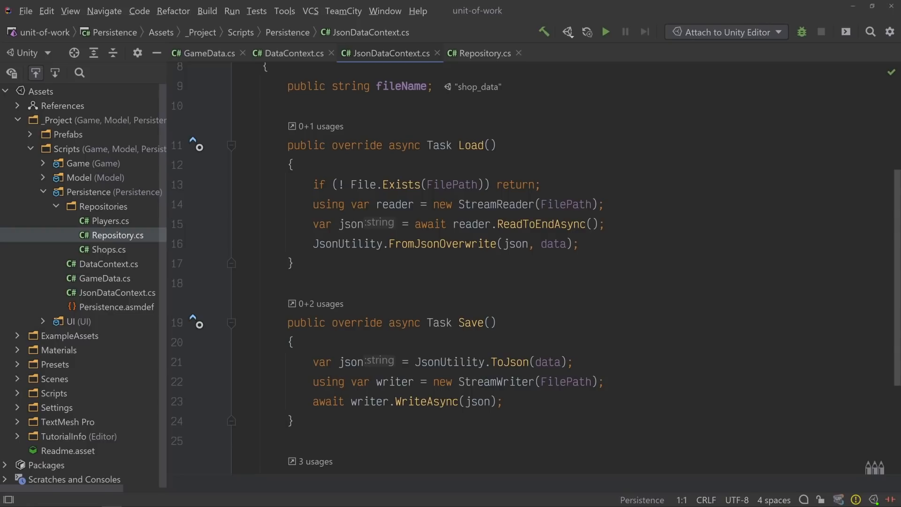
Review the generic Repository class, expanding GetById to see its id lookup.
click(480, 53)
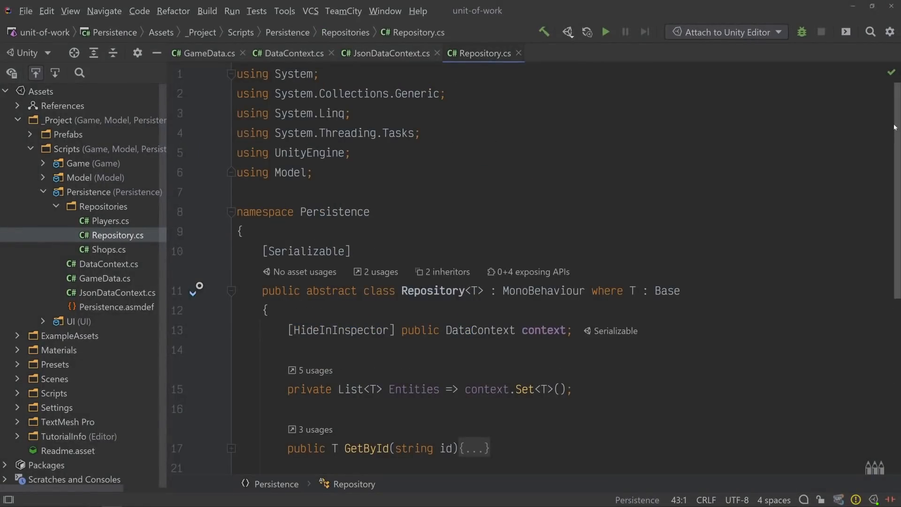
scroll(down, 3)
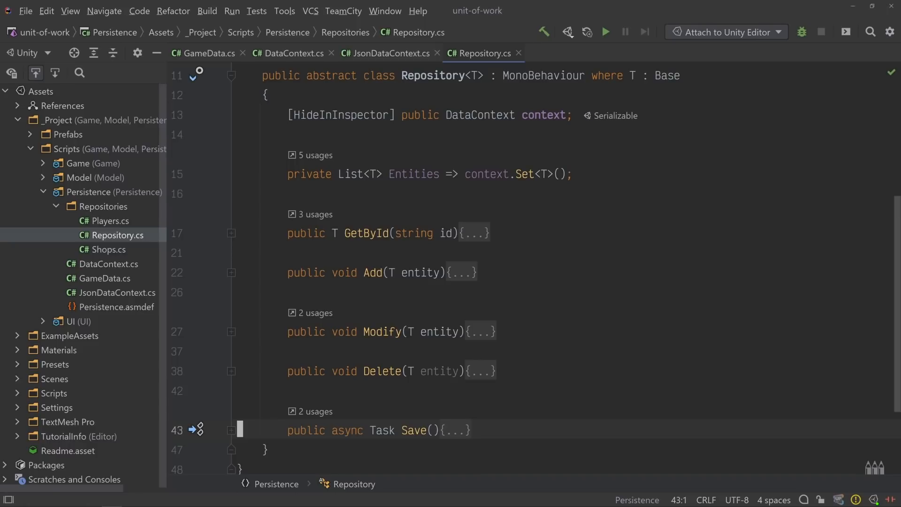
click(231, 233)
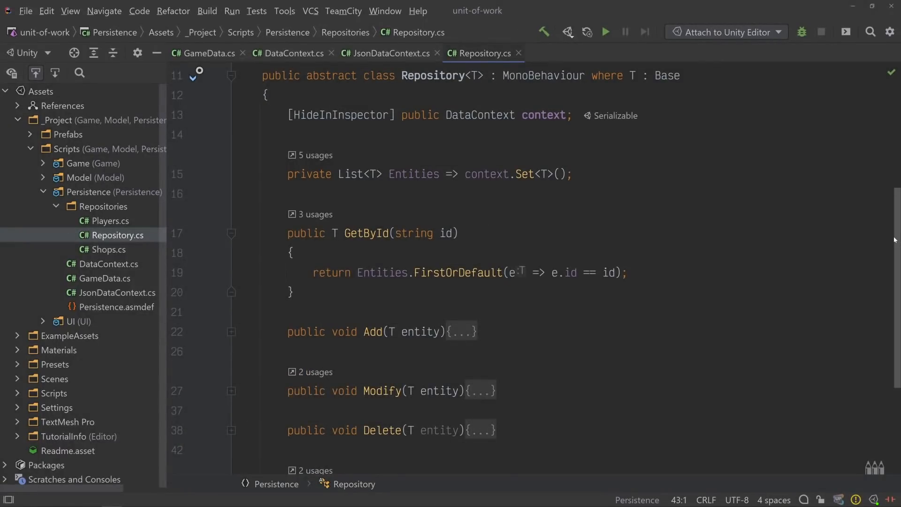
scroll(down, 3)
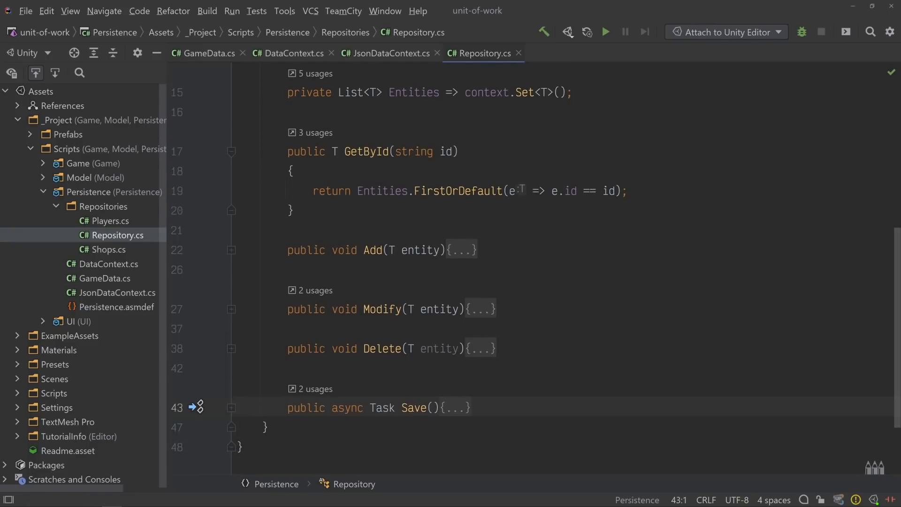
click(230, 407)
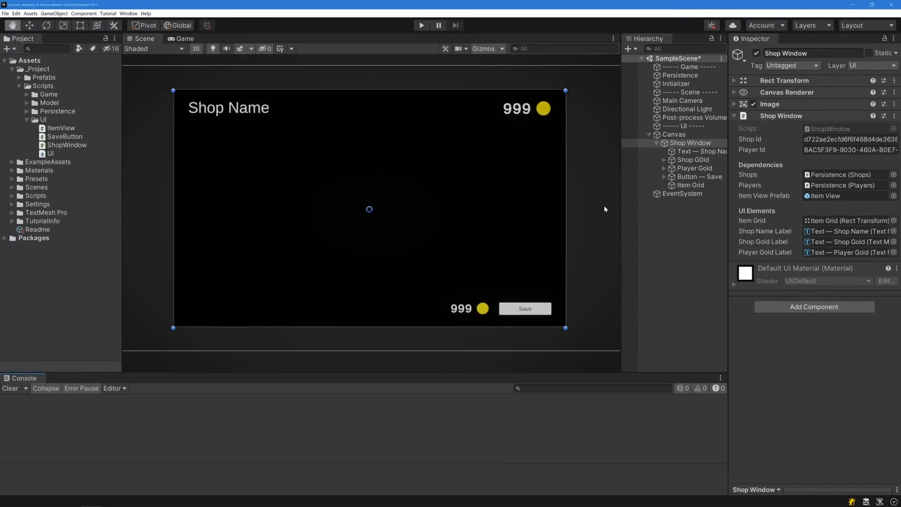
mouse_move(505, 147)
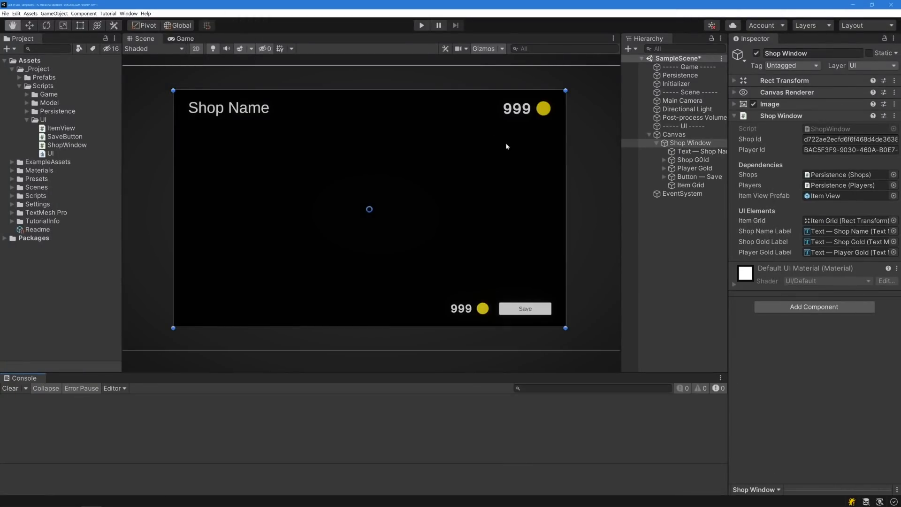
mouse_move(445, 70)
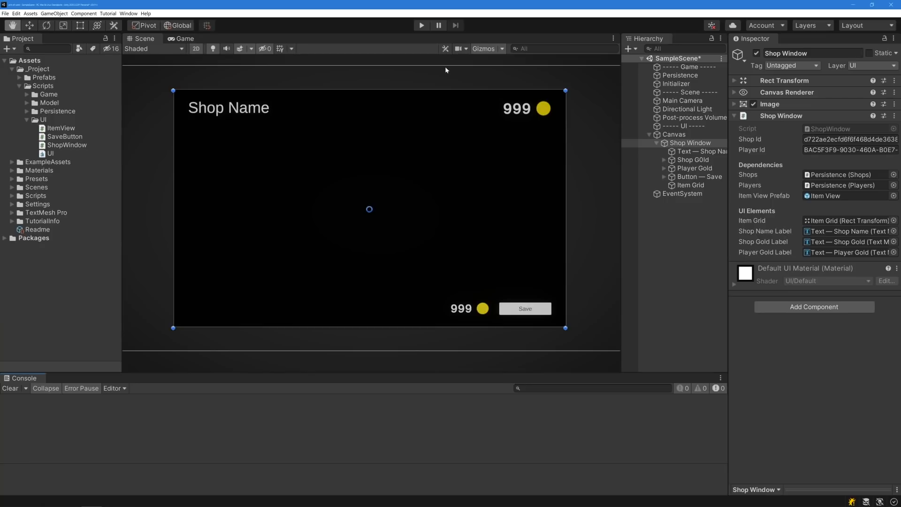
Run Play mode and buy leather boots, leather pants, minor and major mana potions.
click(420, 25)
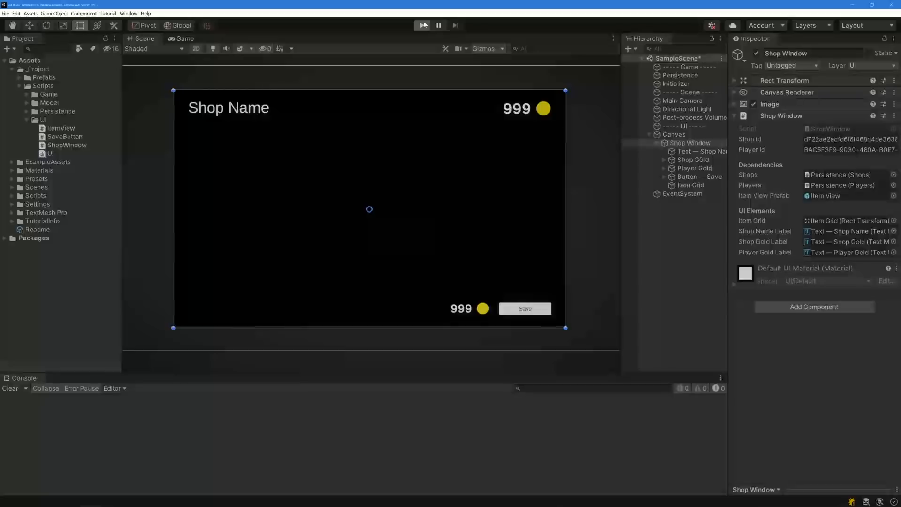
click(422, 24)
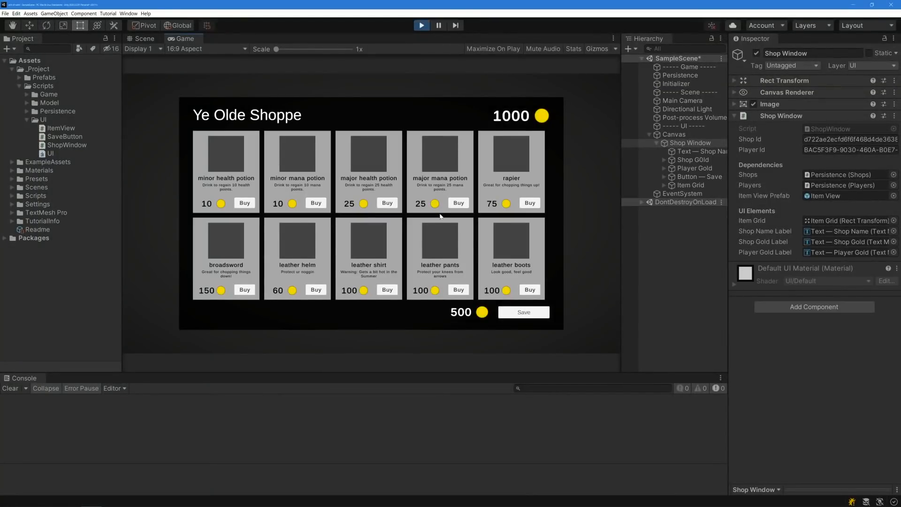
click(529, 290)
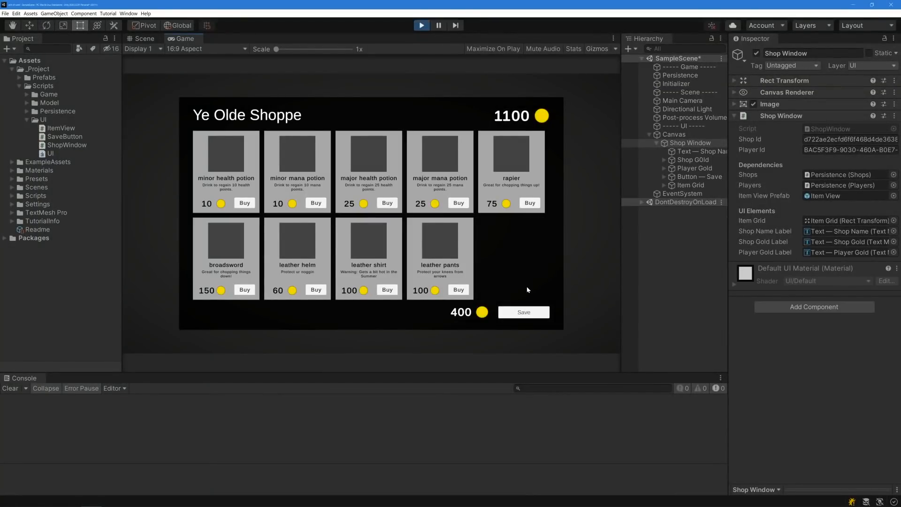
click(458, 290)
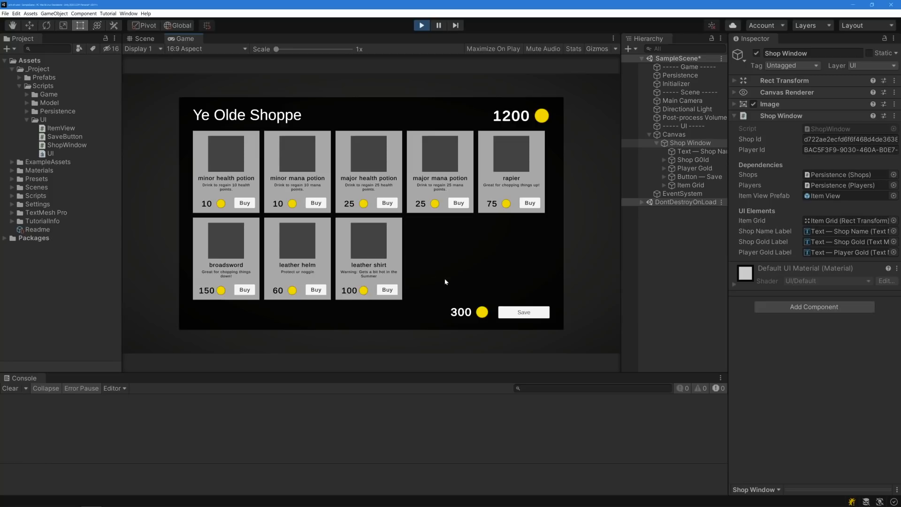
click(315, 202)
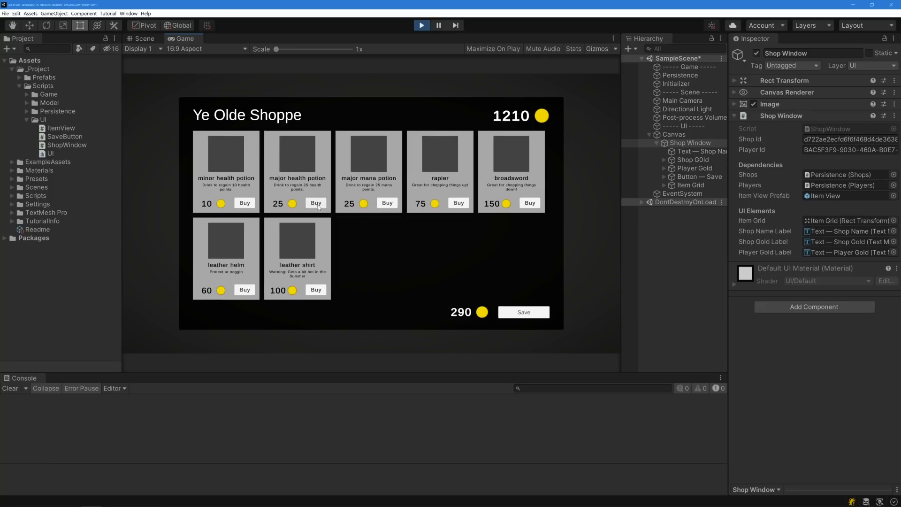
click(386, 203)
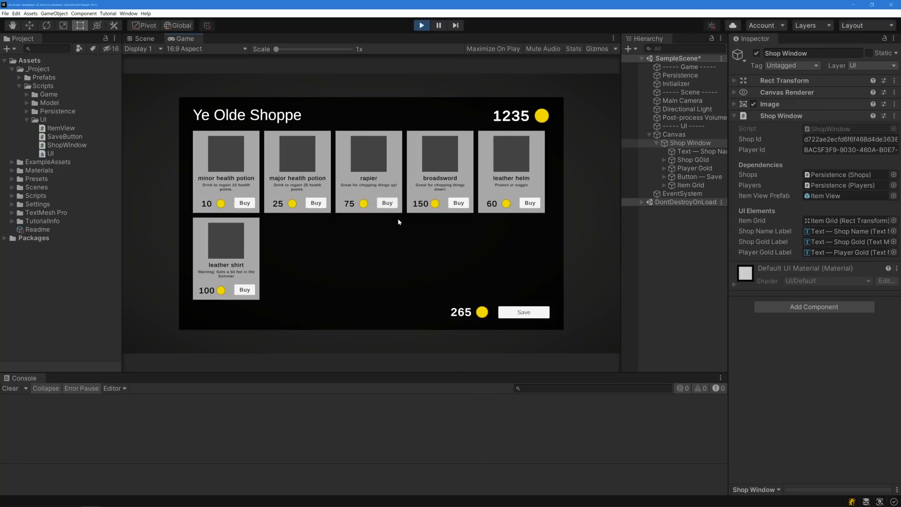
click(523, 311)
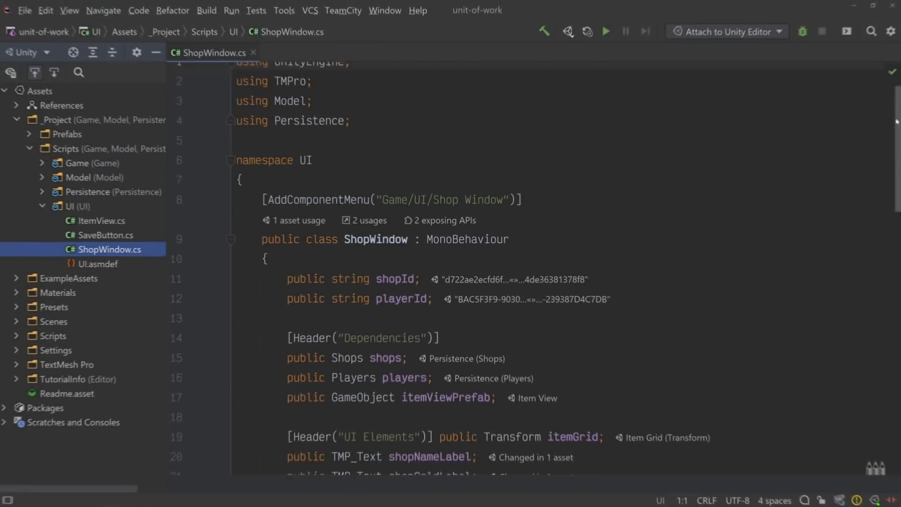
Review ShopWindow's Buy method: fetching the shop and checking product availability.
scroll(down, 3)
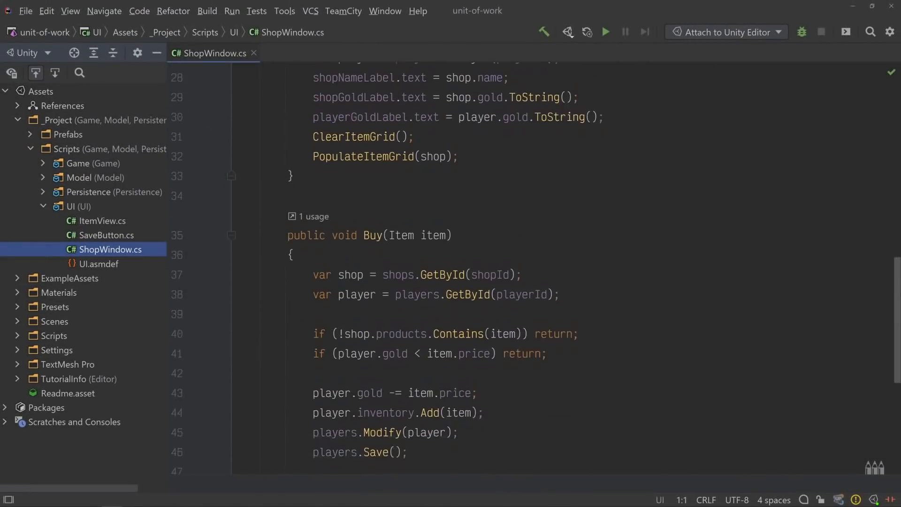
scroll(down, 3)
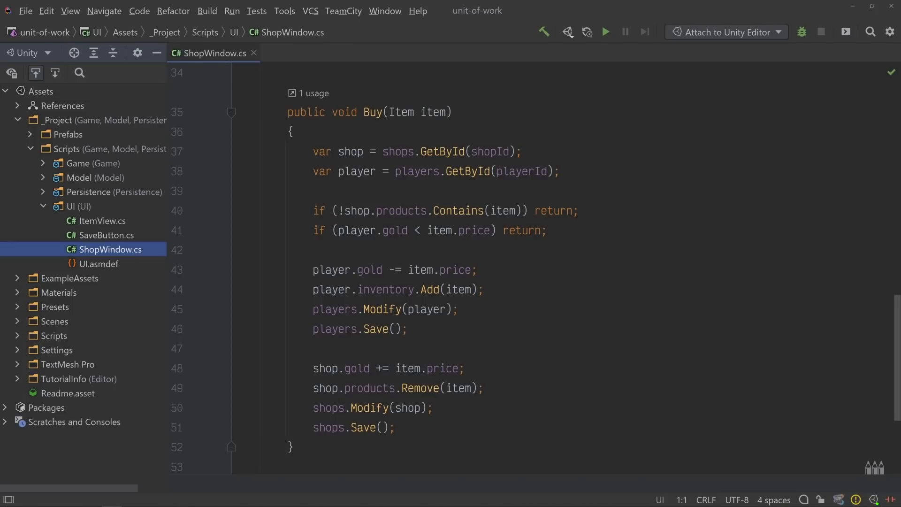
click(316, 152)
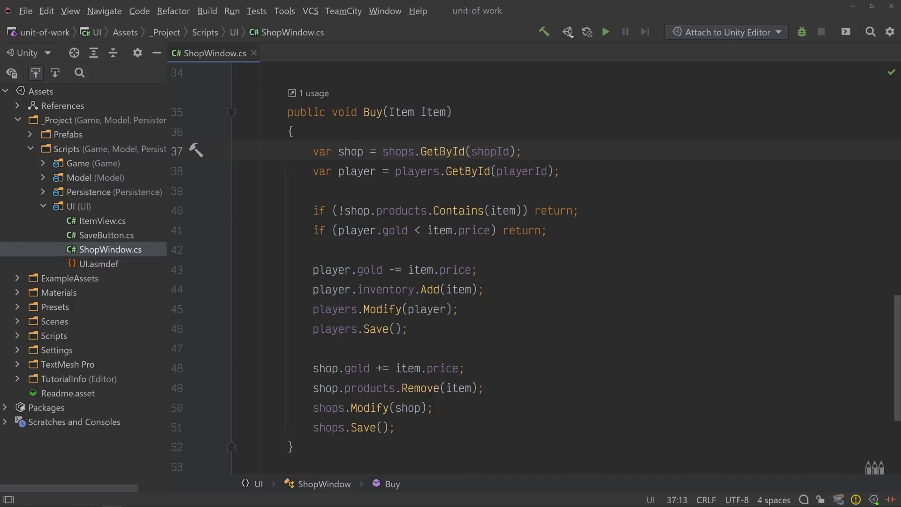
click(315, 151)
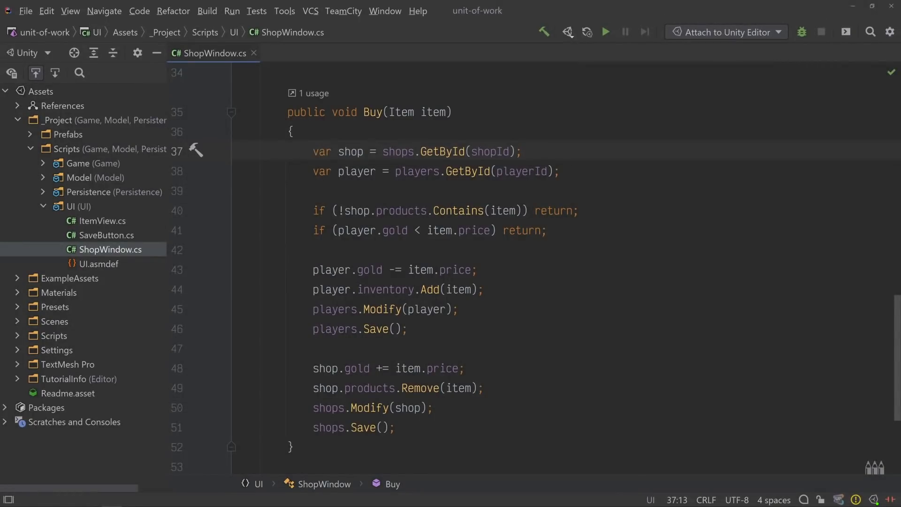
click(315, 151)
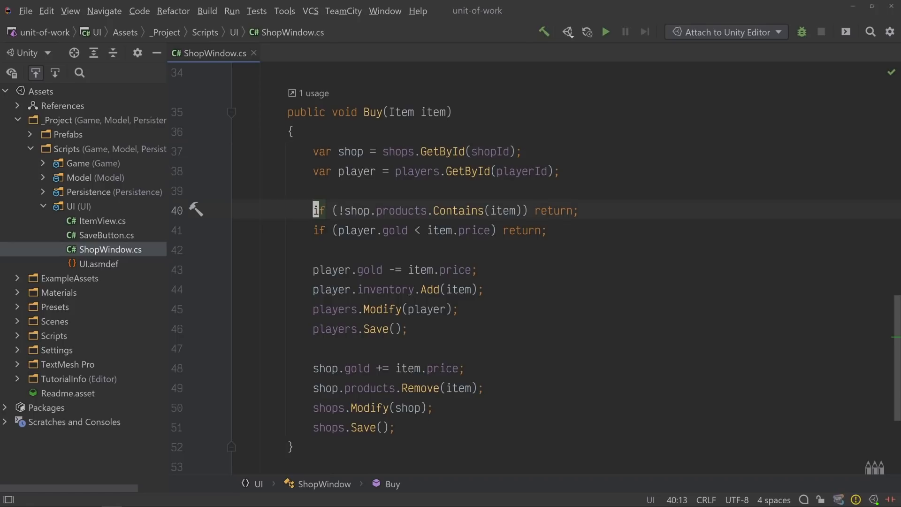
click(332, 269)
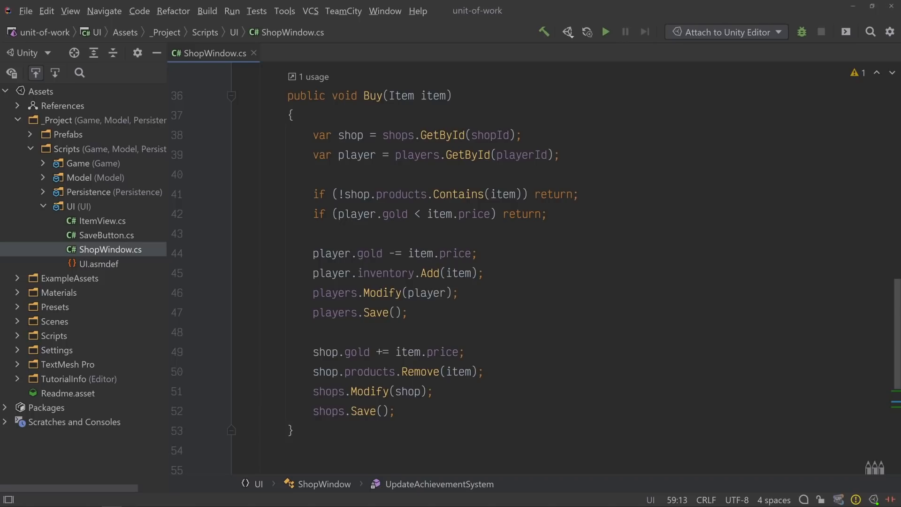
Call UpdateAchievementSystem() after players.Save() and generate its NotImplementedException stub.
click(405, 311)
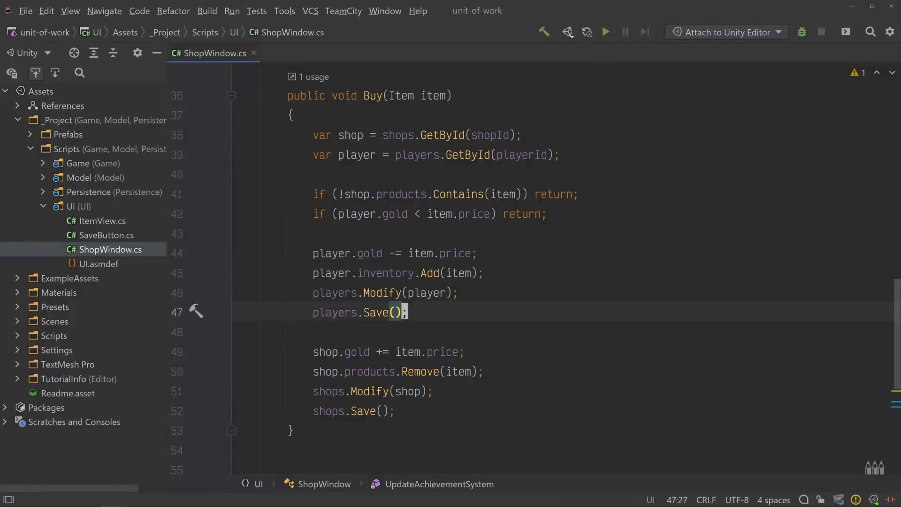
key(Enter)
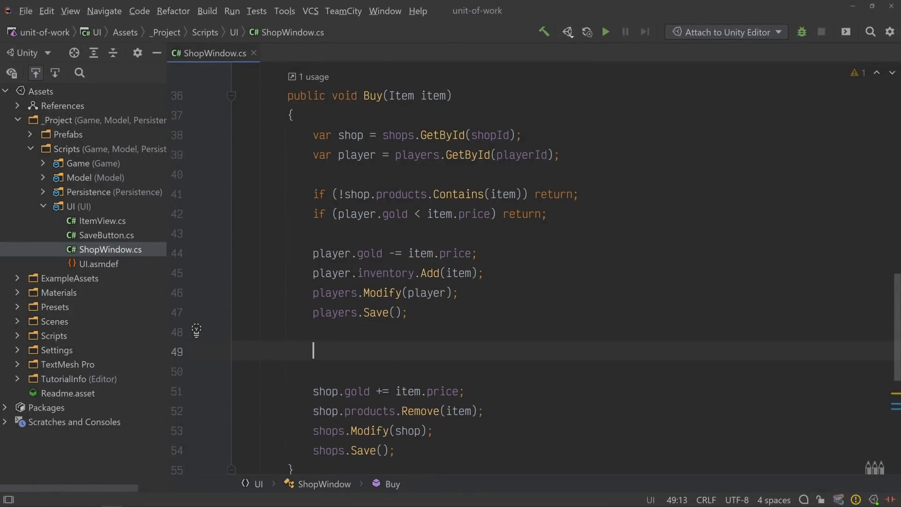
text(UpdateAchievementSystem();)
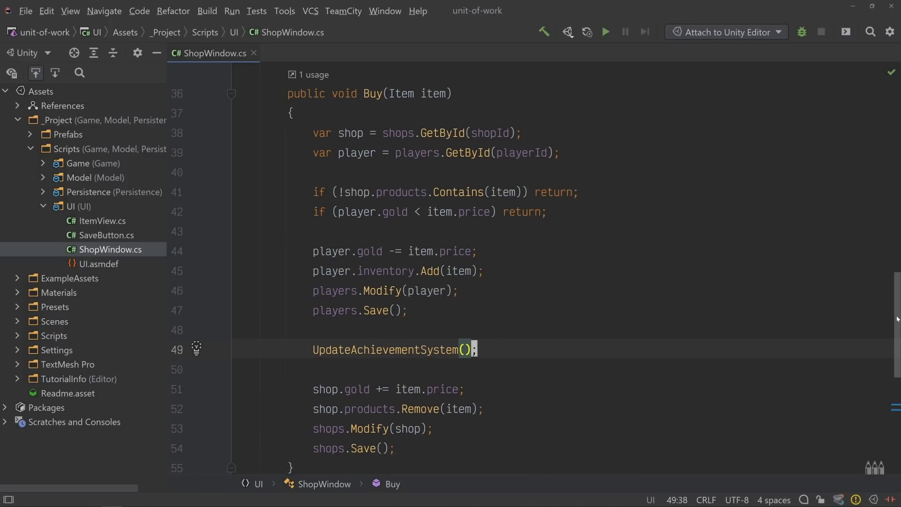
scroll(down, 3)
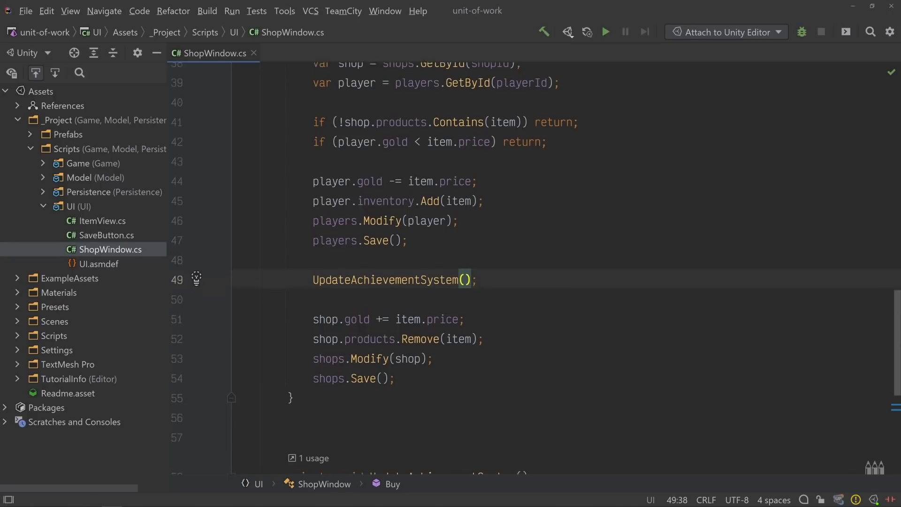
scroll(down, 3)
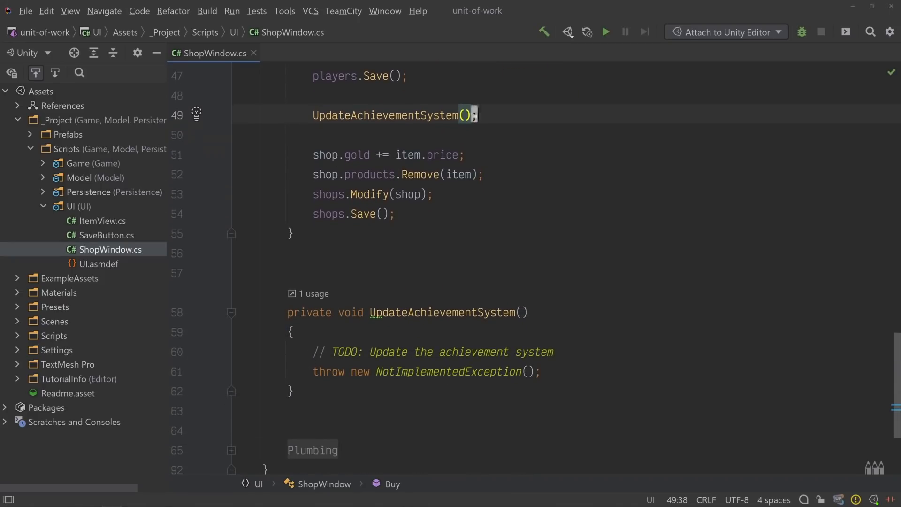
click(533, 372)
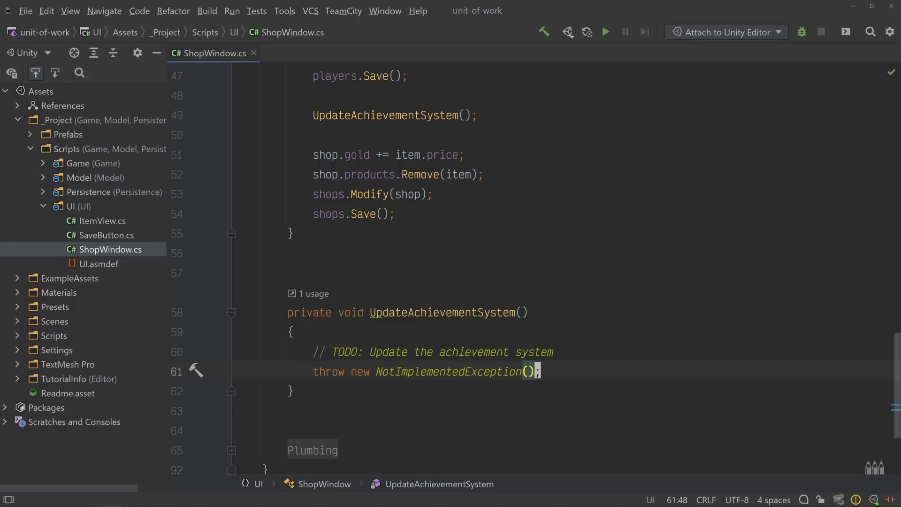
Scroll up in ShopWindow to the repository Save calls before navigating to Repository.Save.
scroll(up, 3)
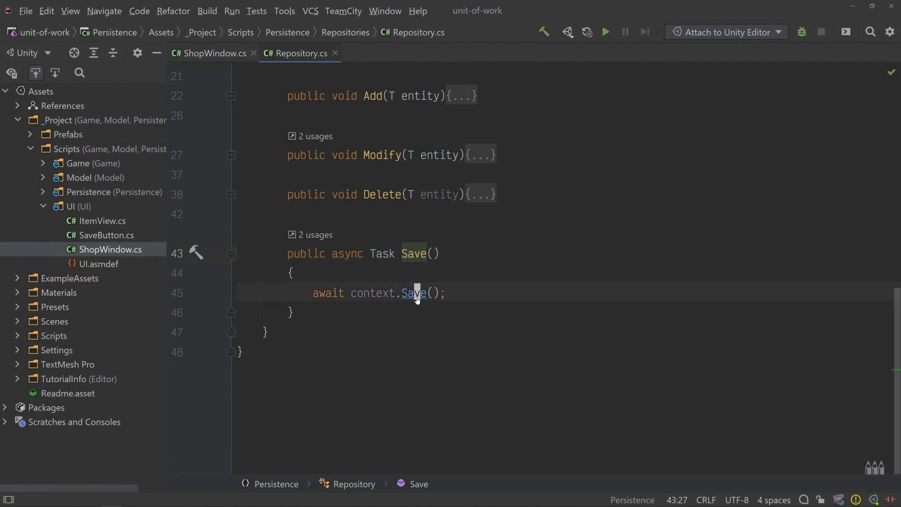
Trace Save from DataContext's abstract declaration to JsonDataContext's override.
click(413, 292)
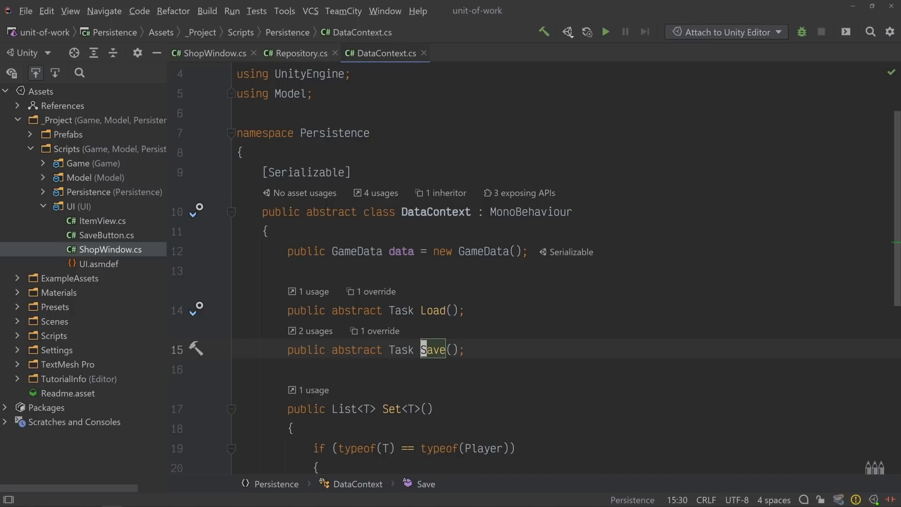
click(481, 52)
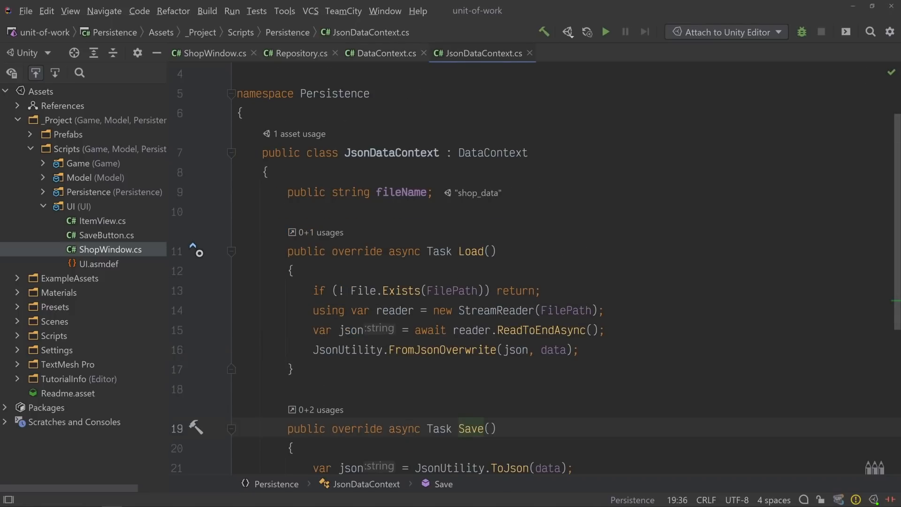
scroll(down, 3)
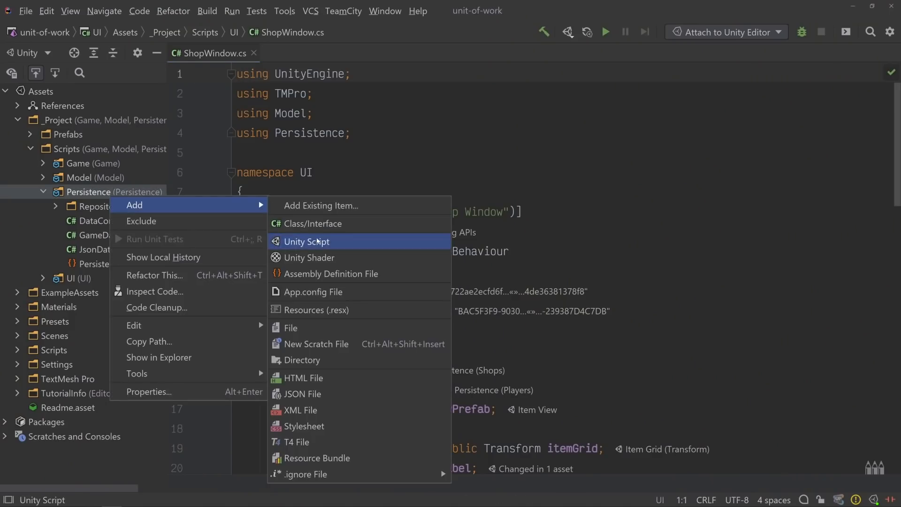
Create the UnitOfWork script with a DataContext field, players/shops accessors and an async Save awaiting dataContext.Save().
click(306, 241)
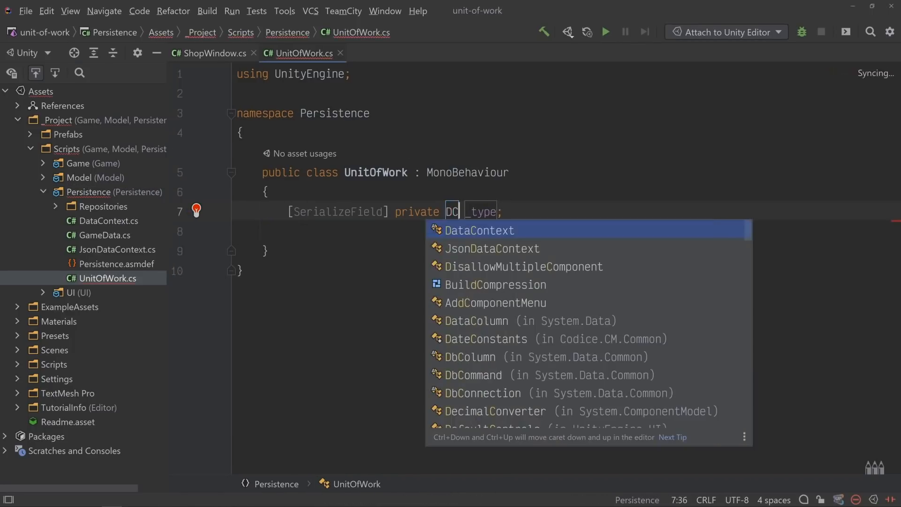
click(478, 230)
text([SerializeField] private Shops hops;)
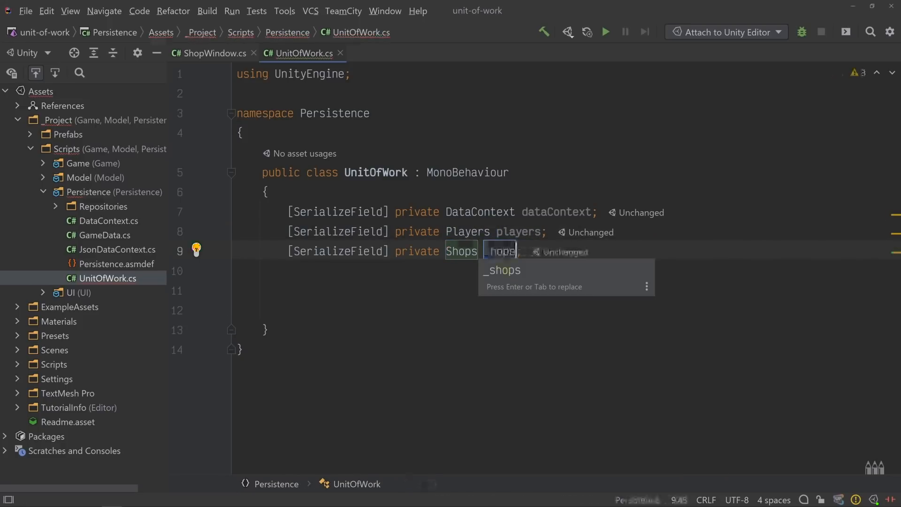
text(players;)
text(public Shops Shops => shops;)
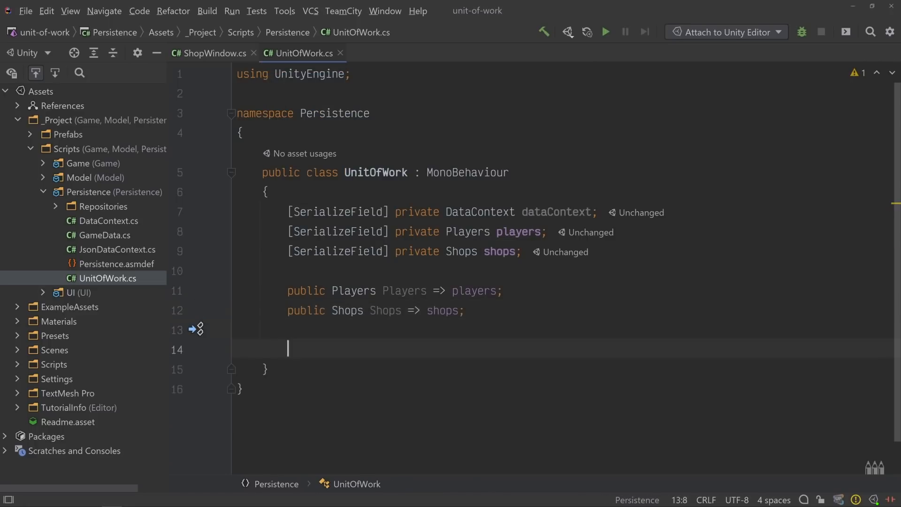
text(public async void Save() => await dataContext.Save();)
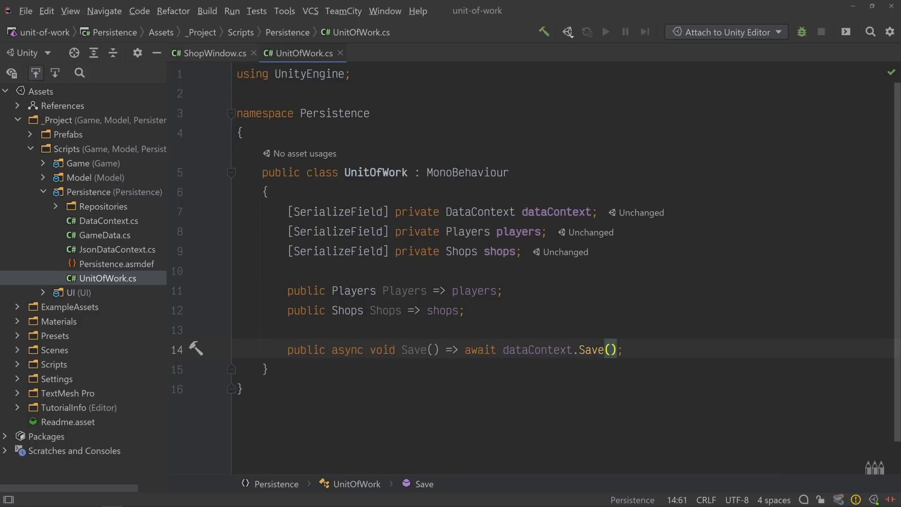
click(208, 52)
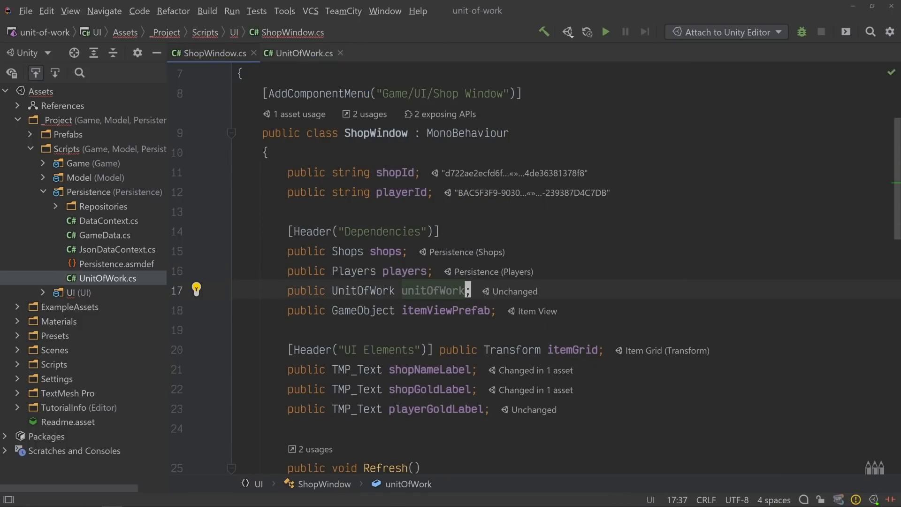
Add a unitOfWork field to ShopWindow and route Refresh, Buy and saving through unitOfWork.Shops, Players and Save.
scroll(down, 3)
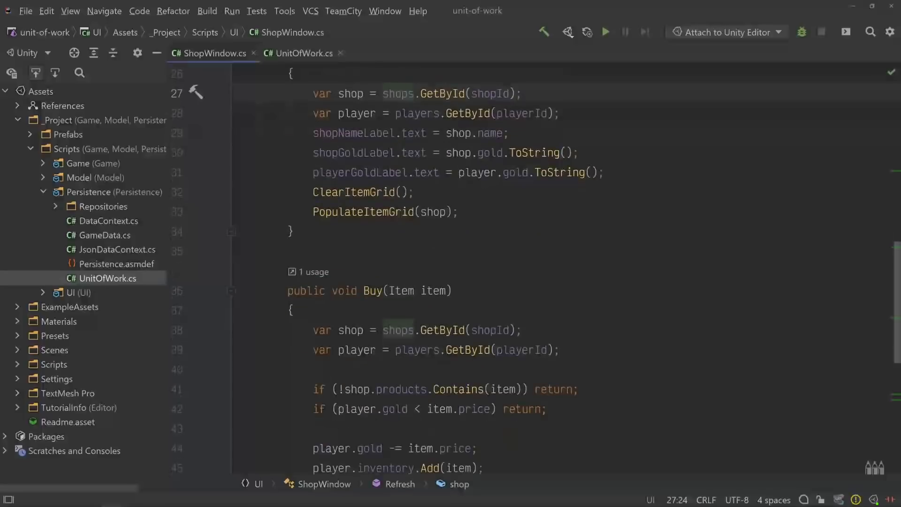
text(unitOfWork.Players.Save()
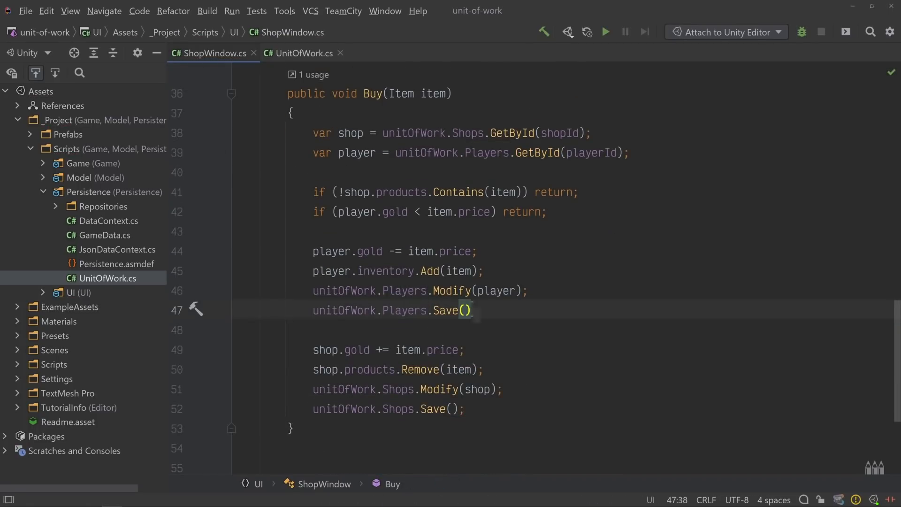
text(unitOfWork.Sa)
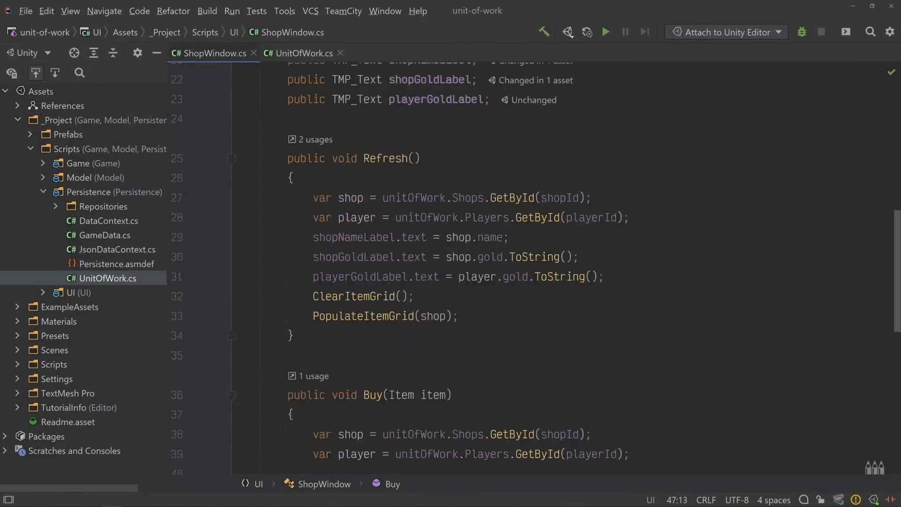
scroll(up, 3)
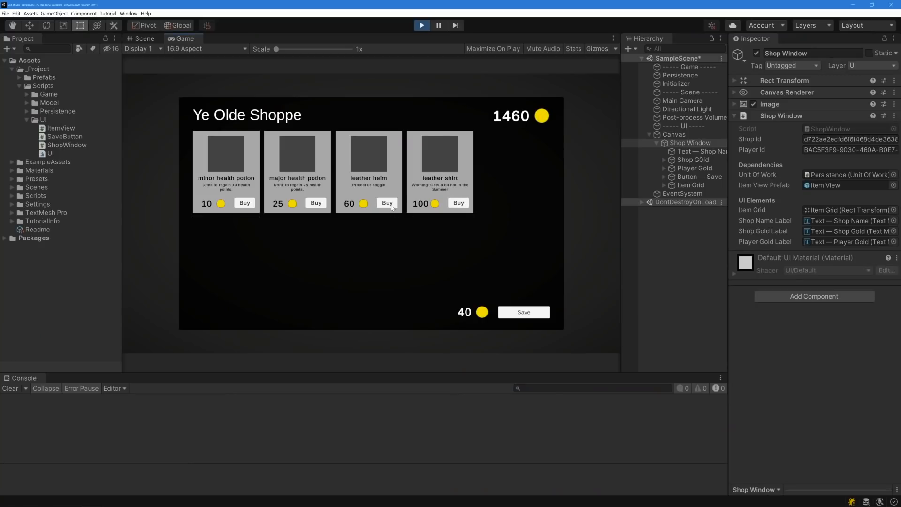
click(420, 24)
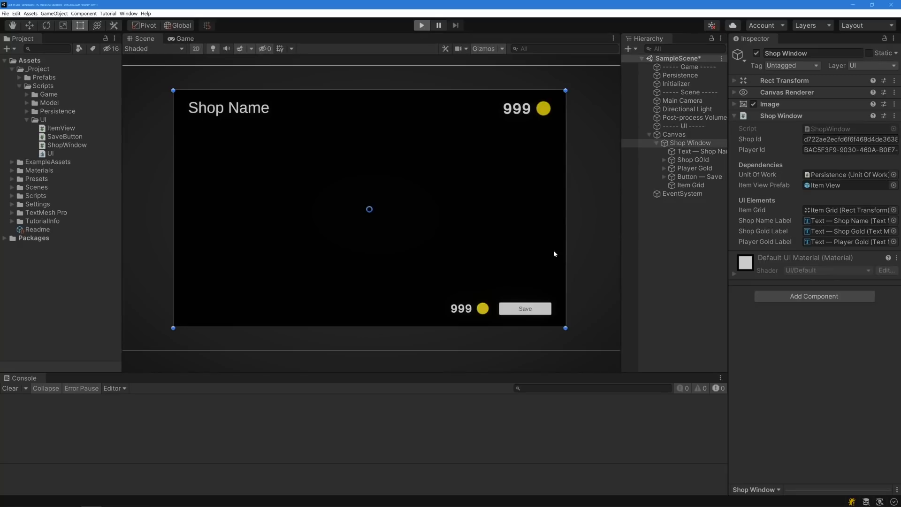
click(420, 24)
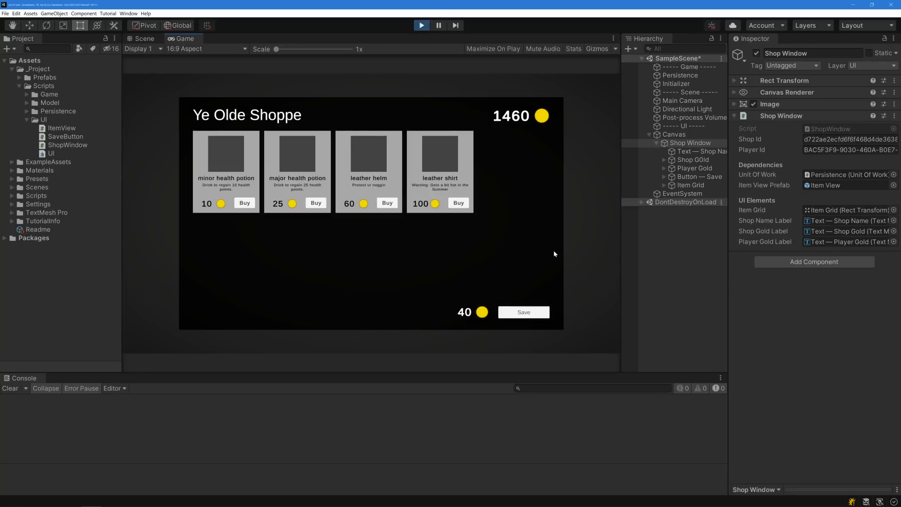